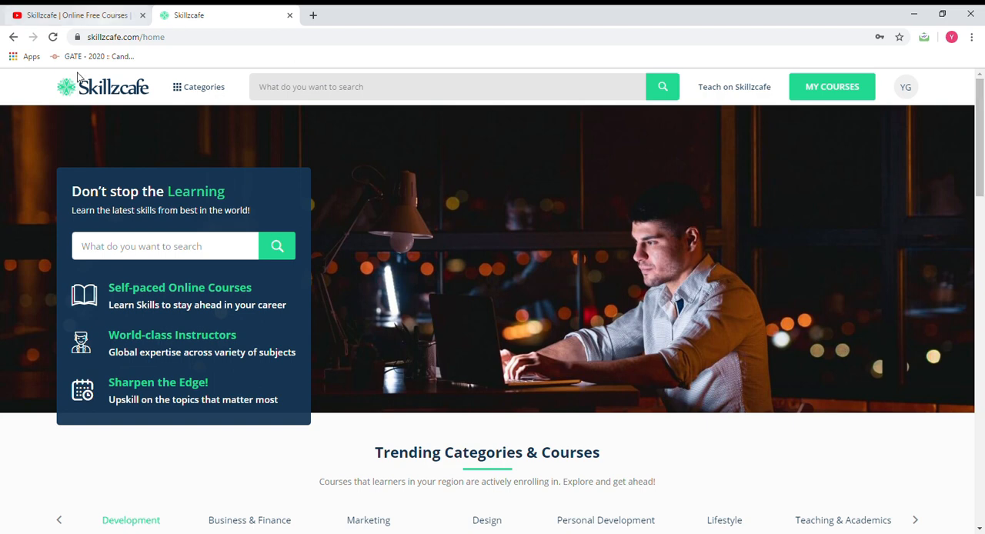
pyautogui.moveTo(95, 92)
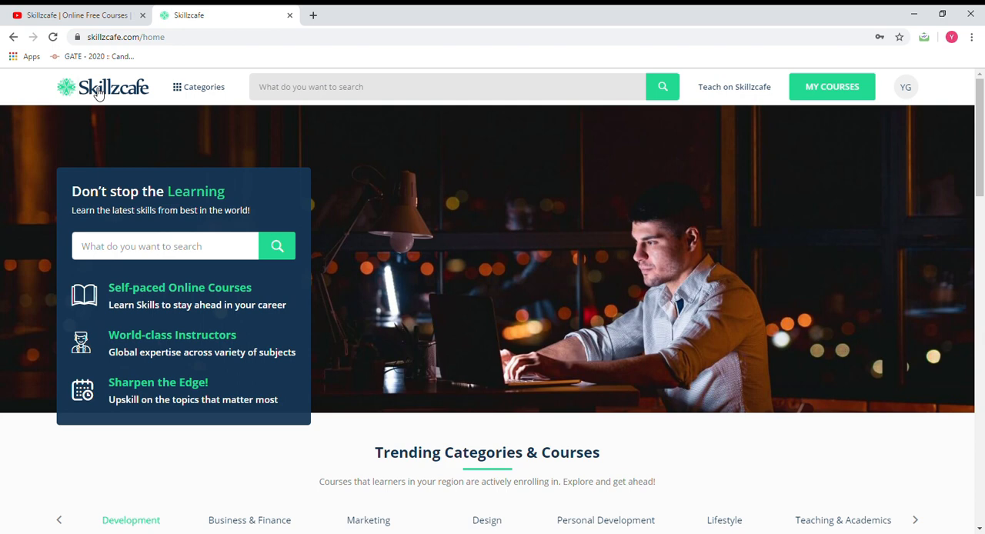
pyautogui.moveTo(98, 90)
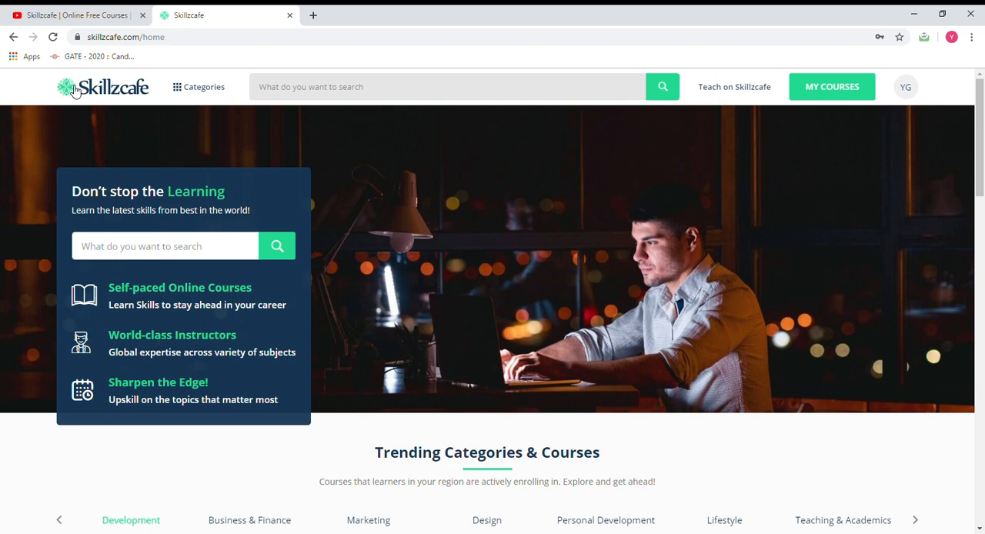
pyautogui.moveTo(55, 90)
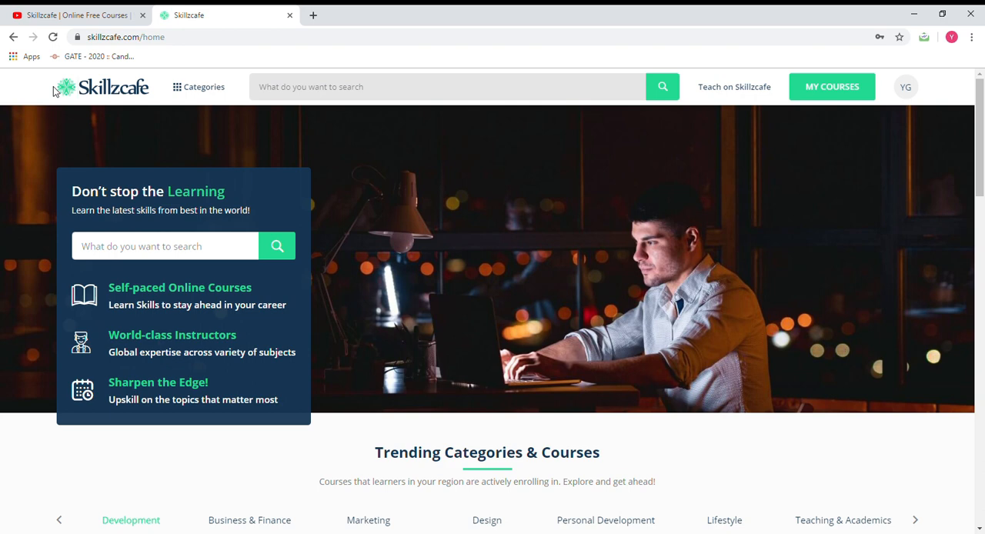
pyautogui.moveTo(52, 92)
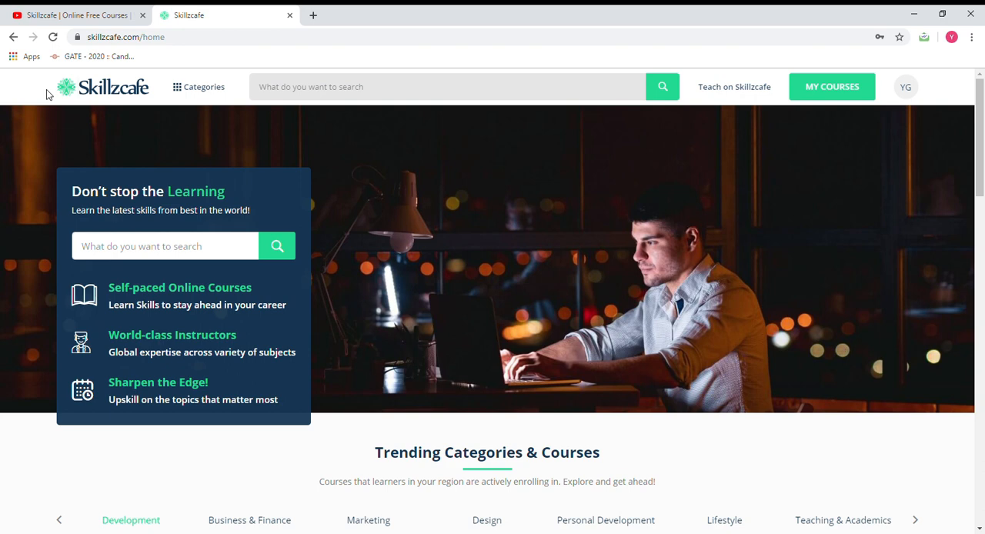
pyautogui.moveTo(690, 75)
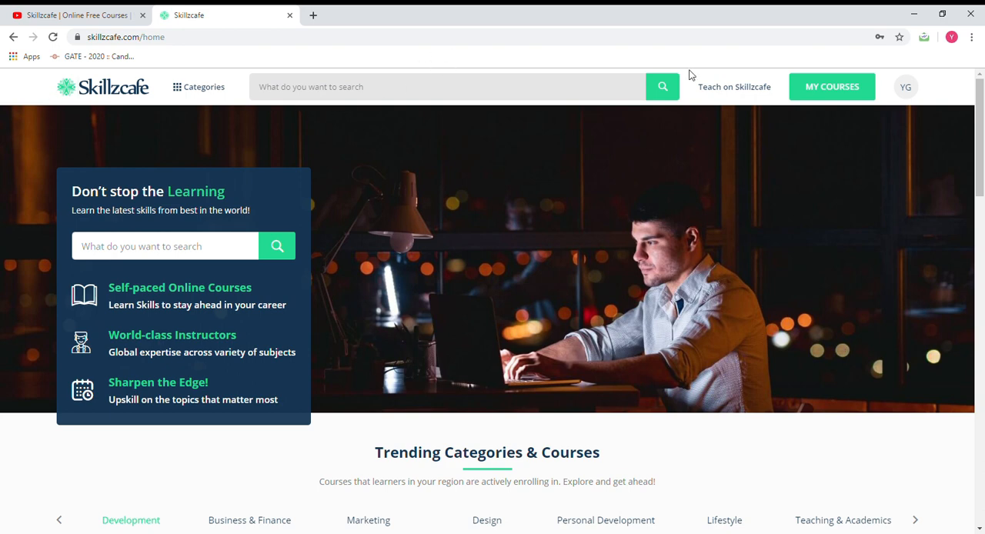
# Go to My Courses, listing Learn Data Science Tutorial and Programming for Everybody at 100%.
pyautogui.scroll(-3)
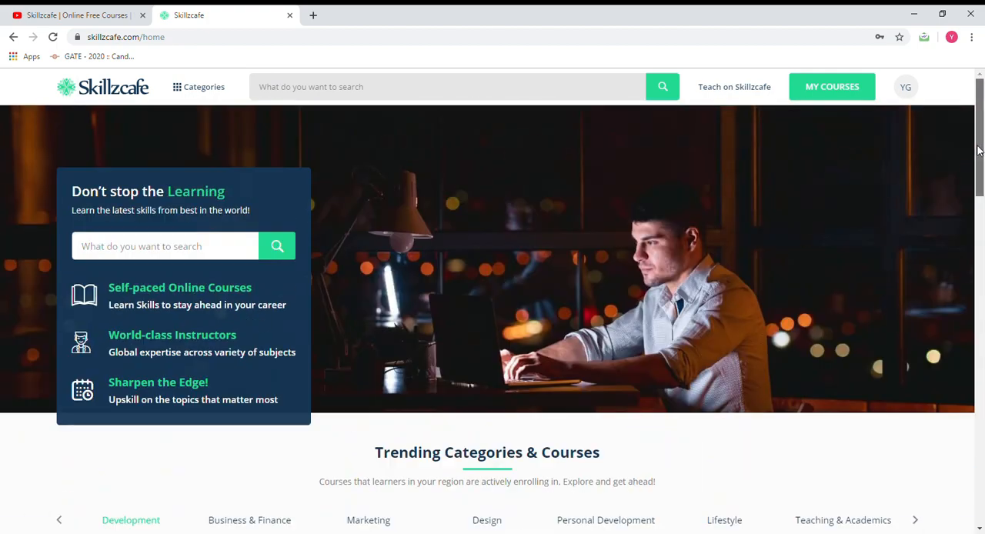
pyautogui.moveTo(831, 87)
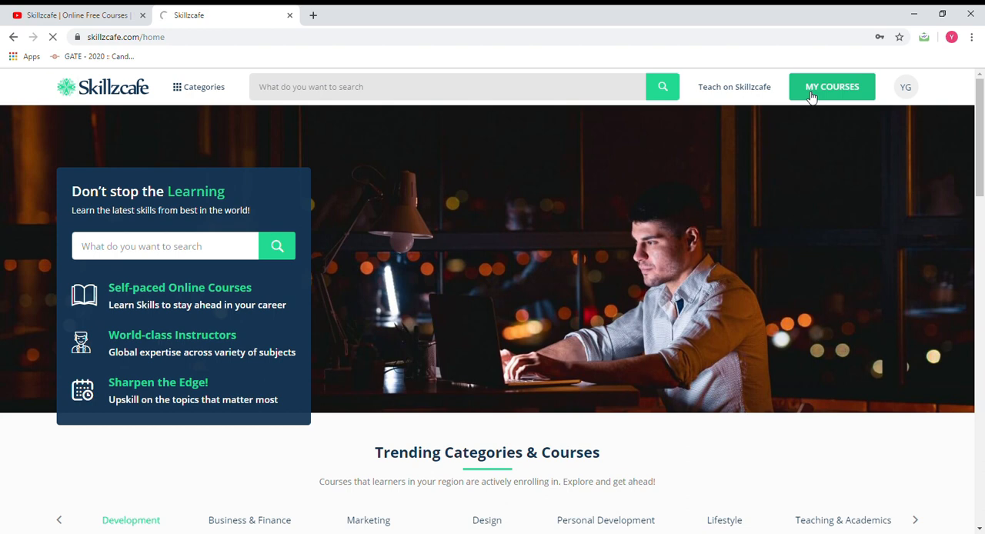
pyautogui.click(831, 86)
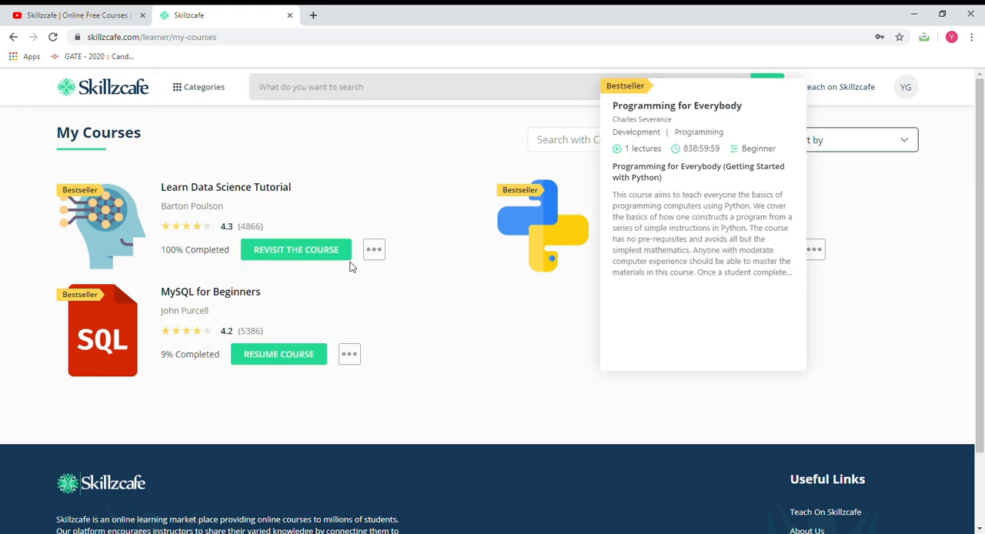
pyautogui.moveTo(350, 267)
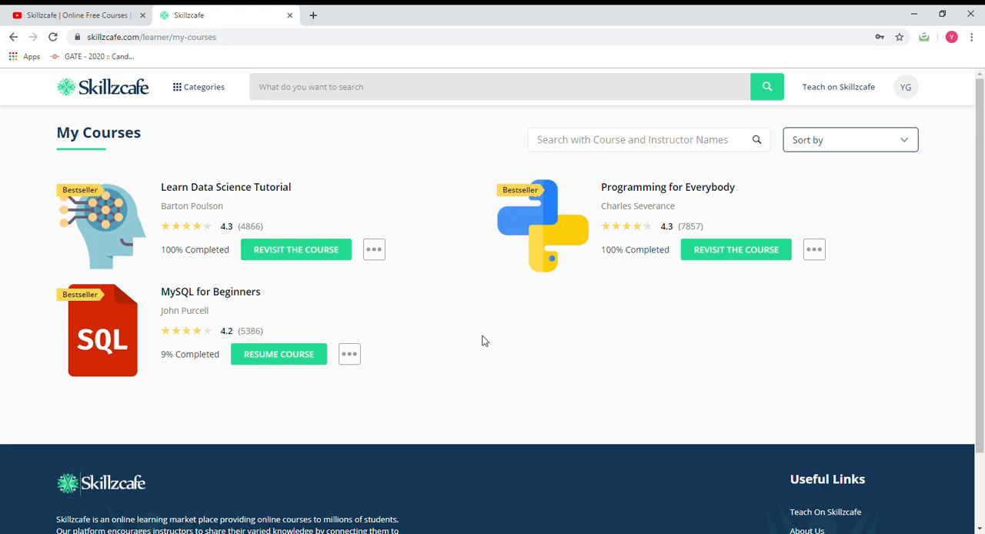
pyautogui.moveTo(159, 257)
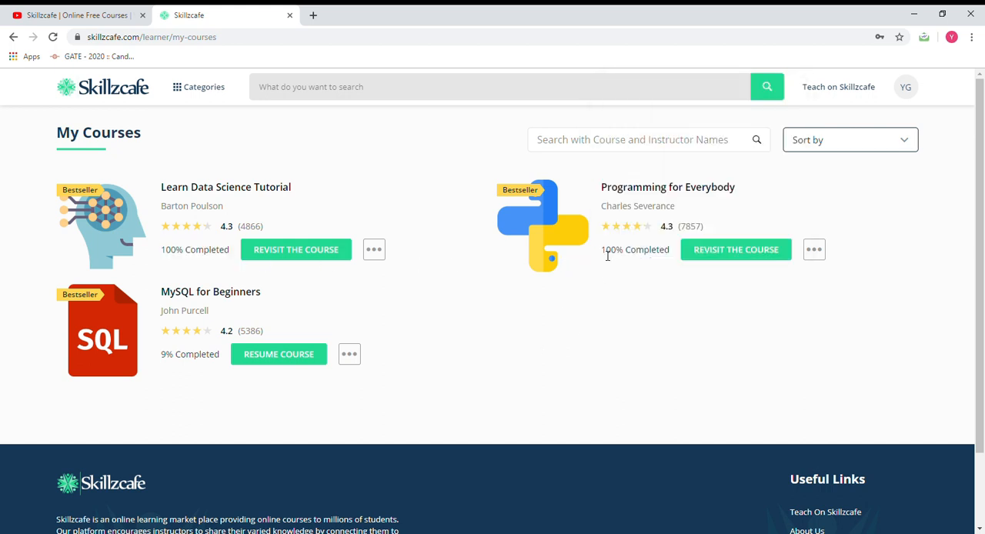
pyautogui.moveTo(658, 309)
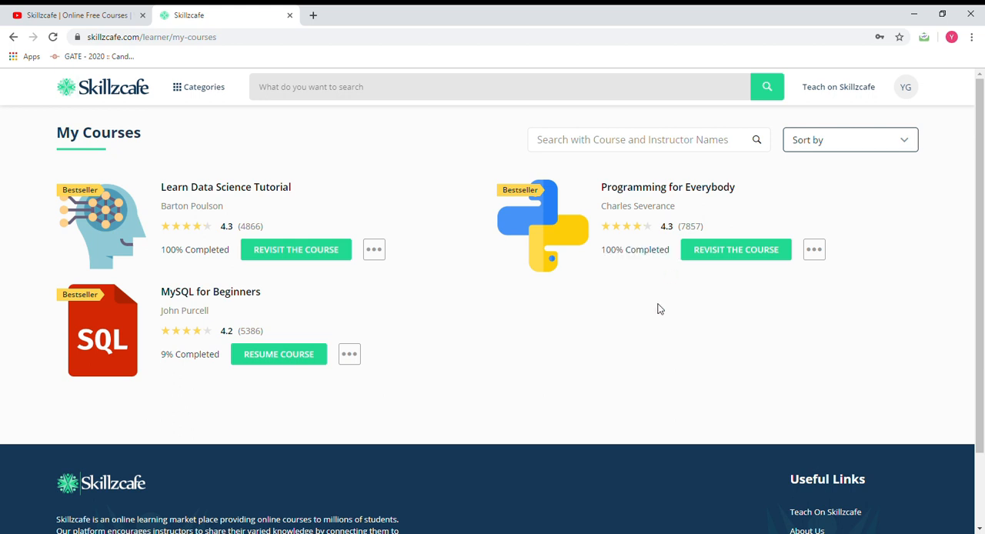
pyautogui.moveTo(959, 213)
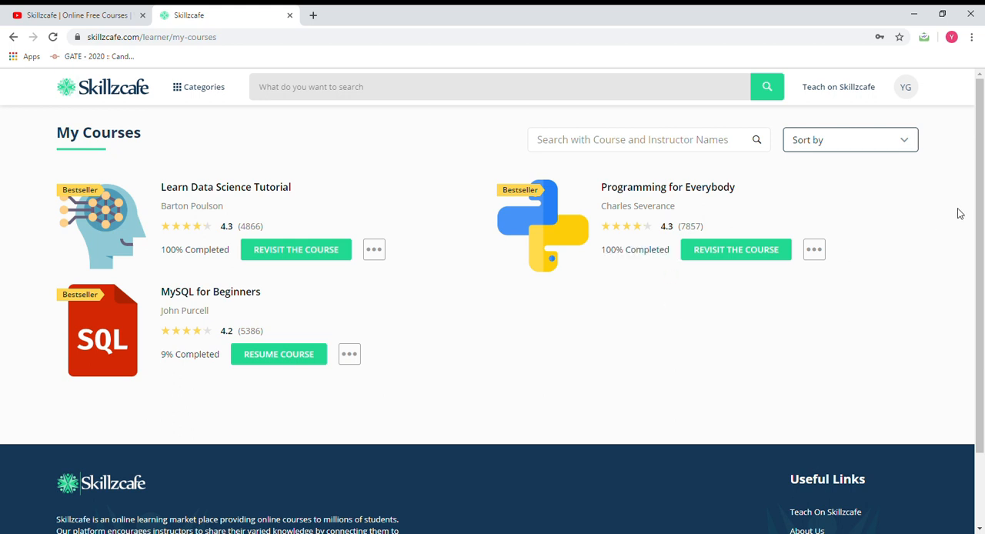
pyautogui.moveTo(979, 199)
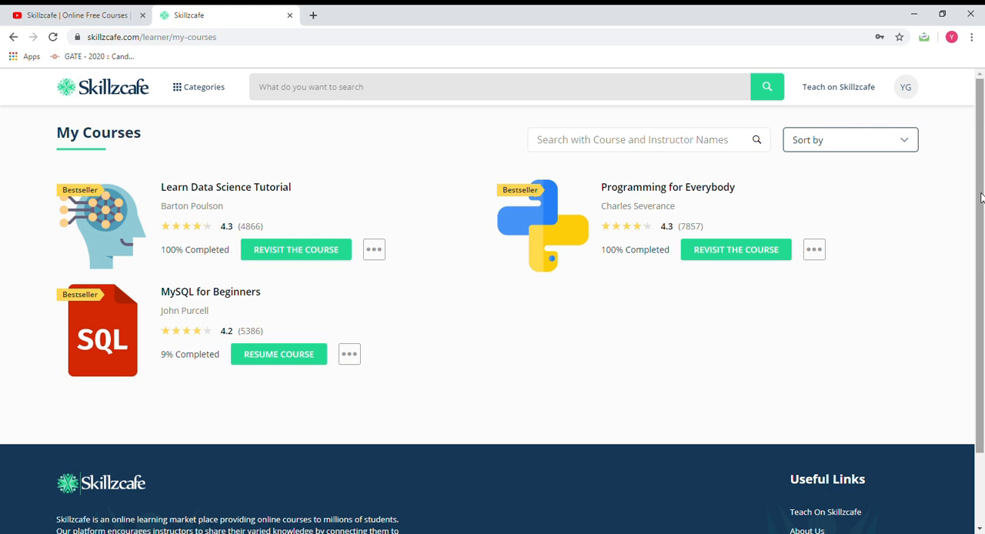
# Reach Help and Support from the footer's Useful Links.
pyautogui.scroll(-3)
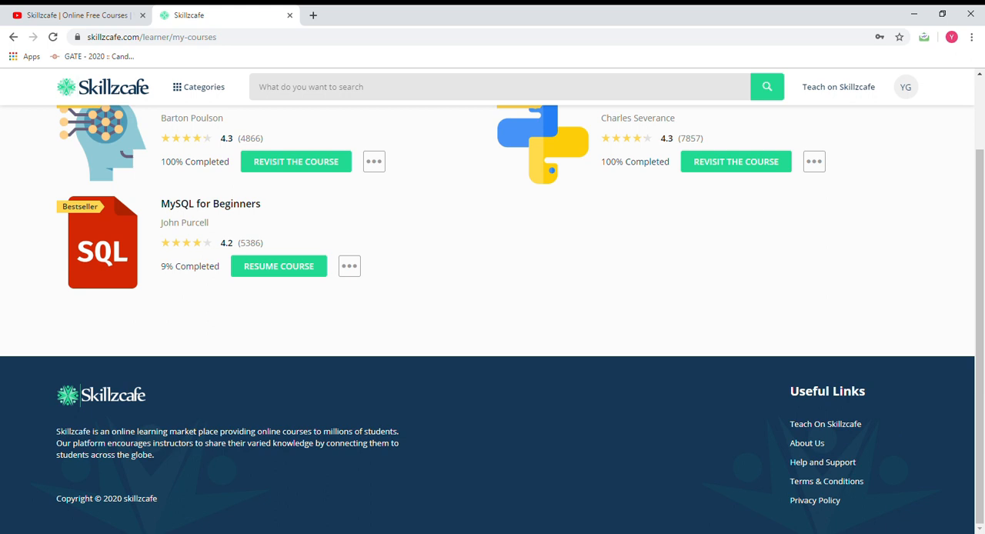
pyautogui.moveTo(822, 500)
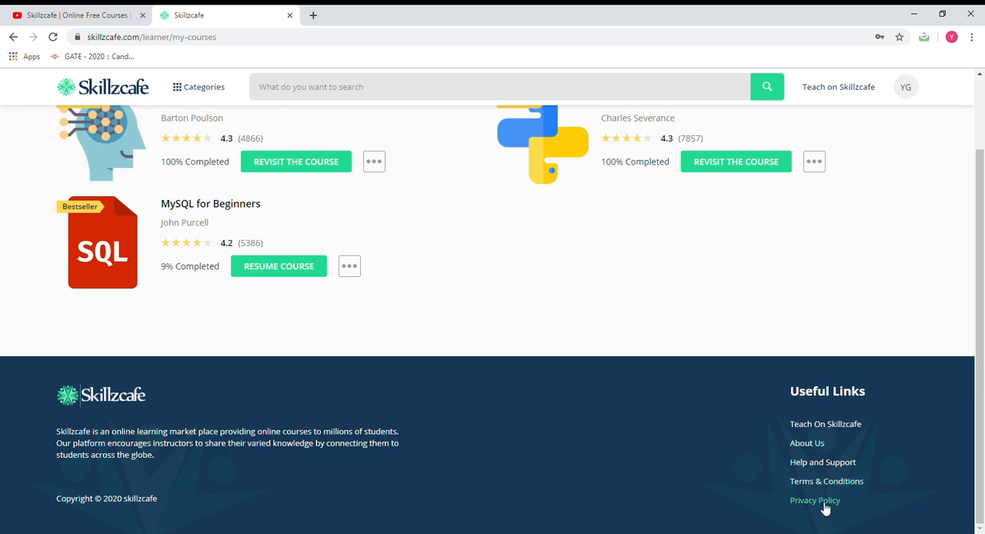
pyautogui.moveTo(854, 409)
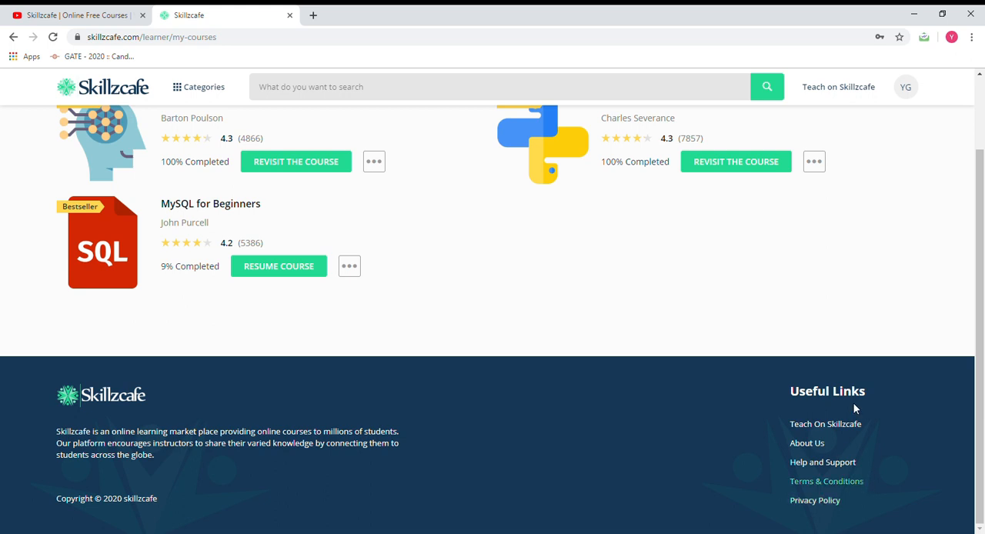
pyautogui.moveTo(830, 461)
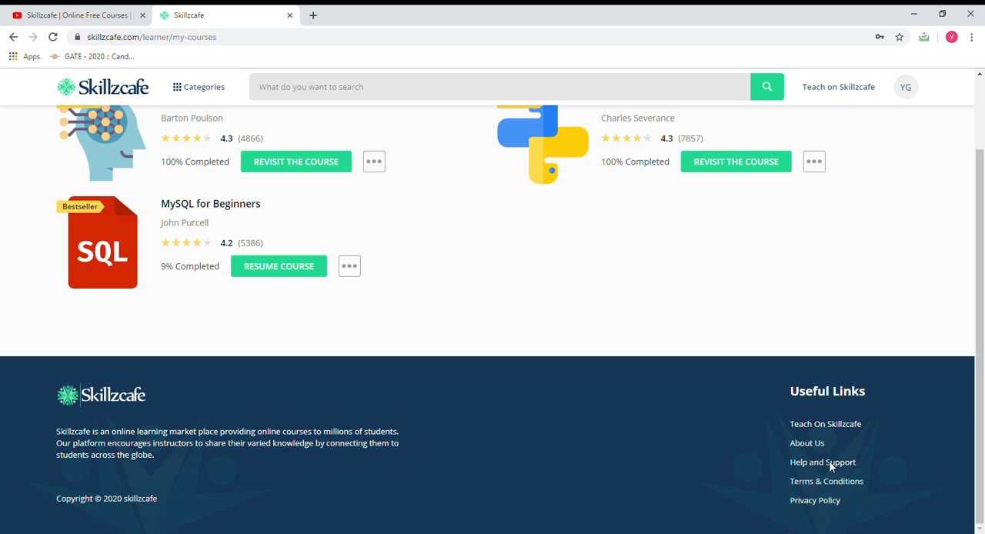
pyautogui.click(822, 462)
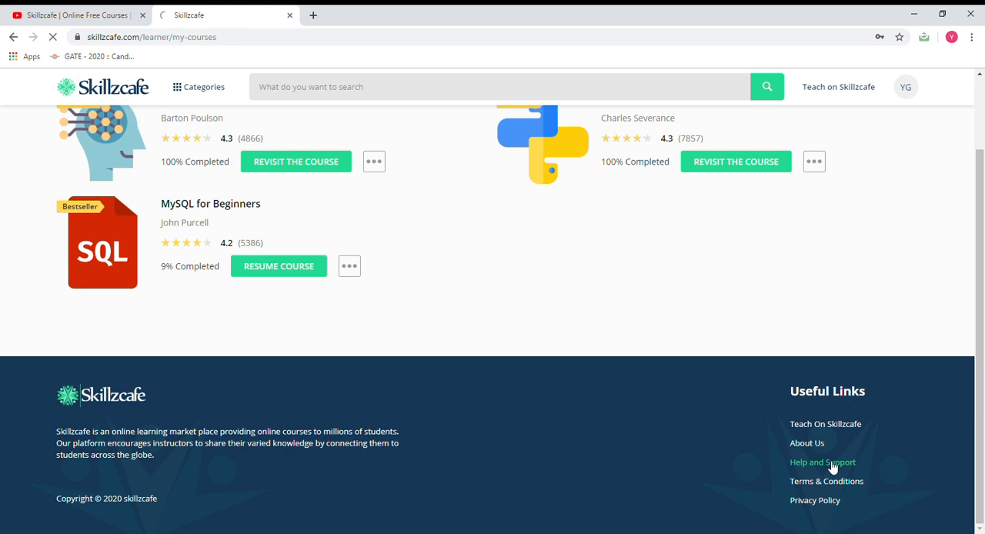
# Expand the 'How to get Certificate' FAQ and follow its forms.gle Certificate Request Link.
pyautogui.click(822, 462)
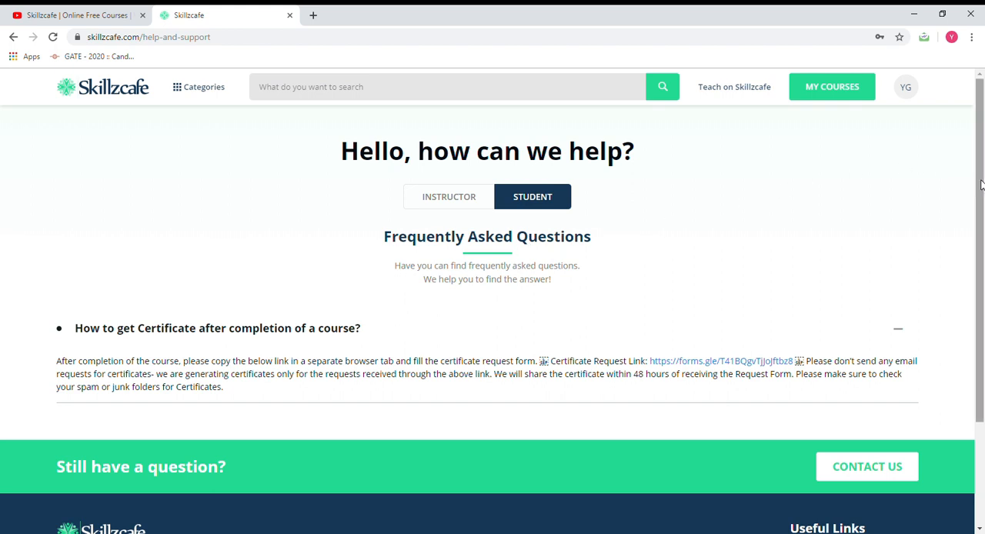
pyautogui.scroll(-3)
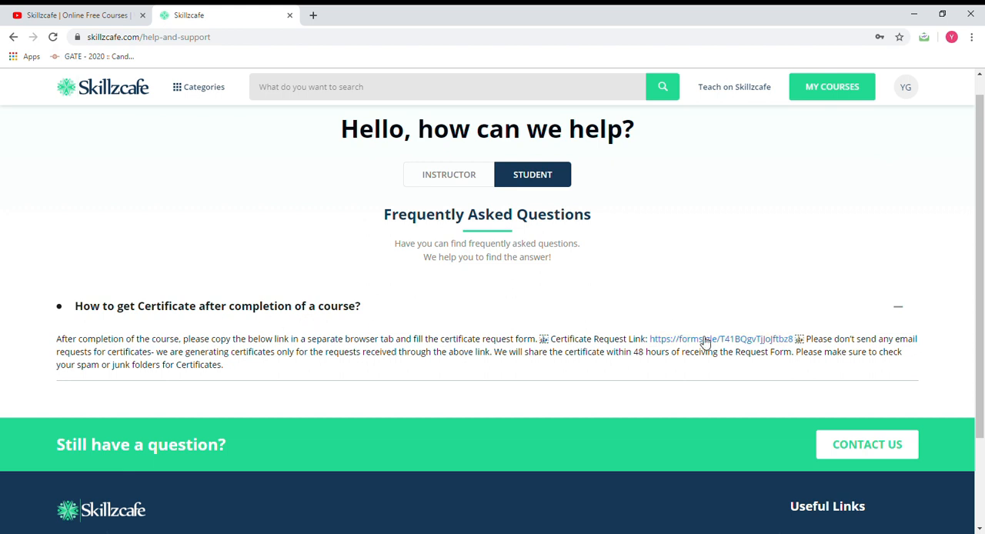
pyautogui.click(721, 339)
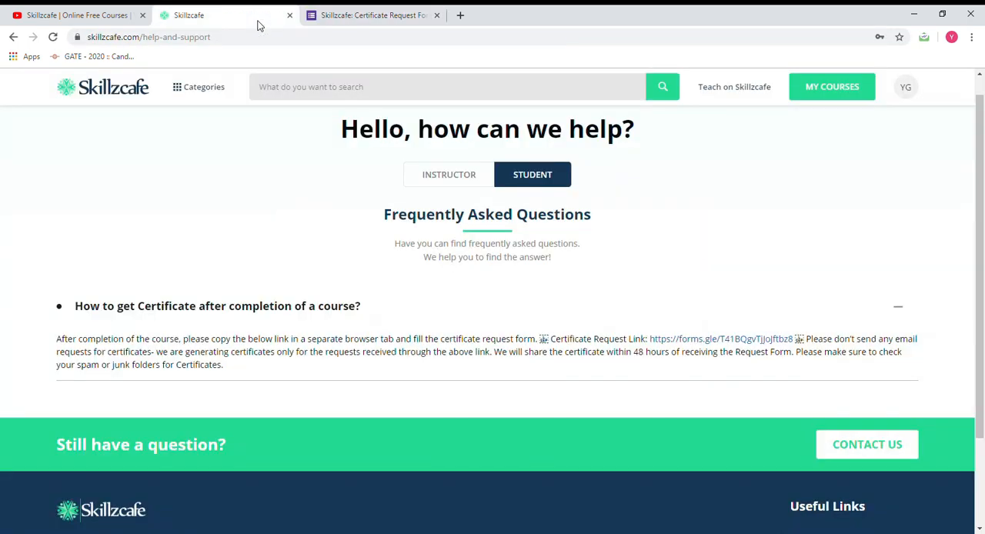
# Read through the Skillzcafe Certificate Request Form down to the course dropdown and Add file question.
pyautogui.click(375, 14)
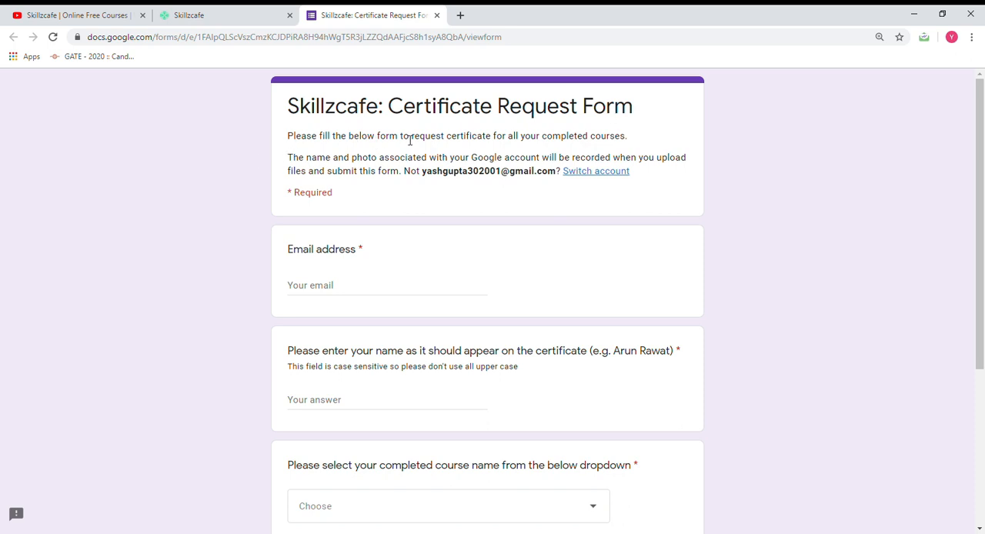
pyautogui.moveTo(530, 142)
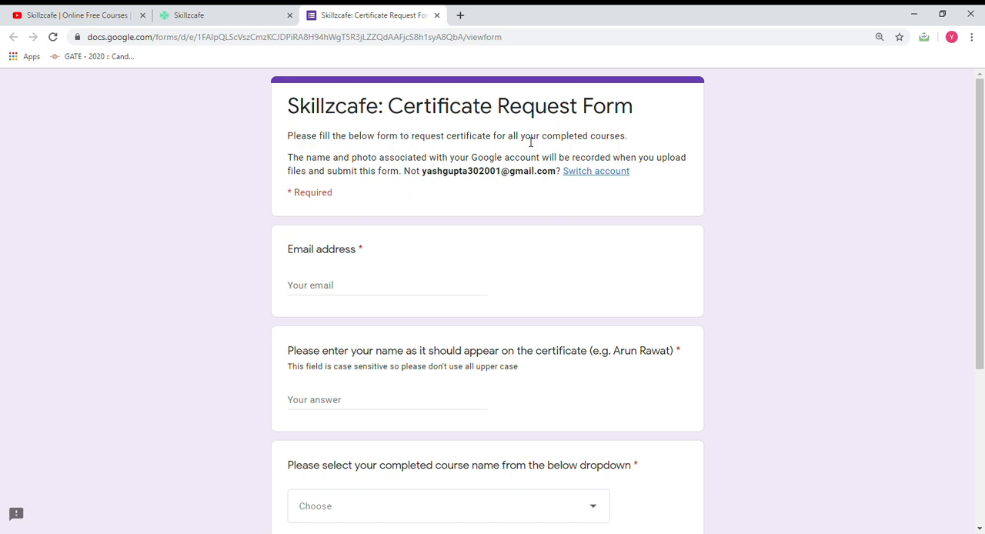
pyautogui.moveTo(650, 145)
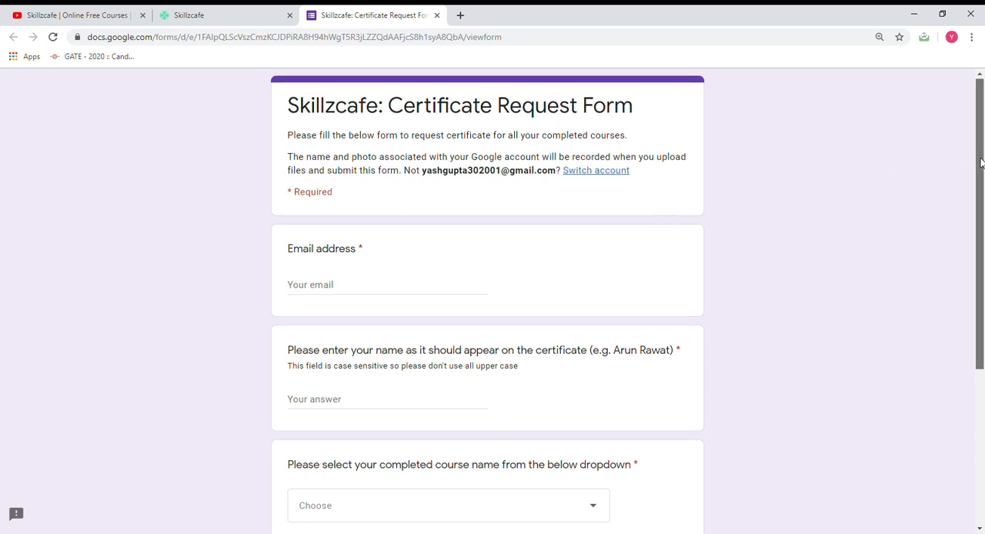
pyautogui.scroll(-3)
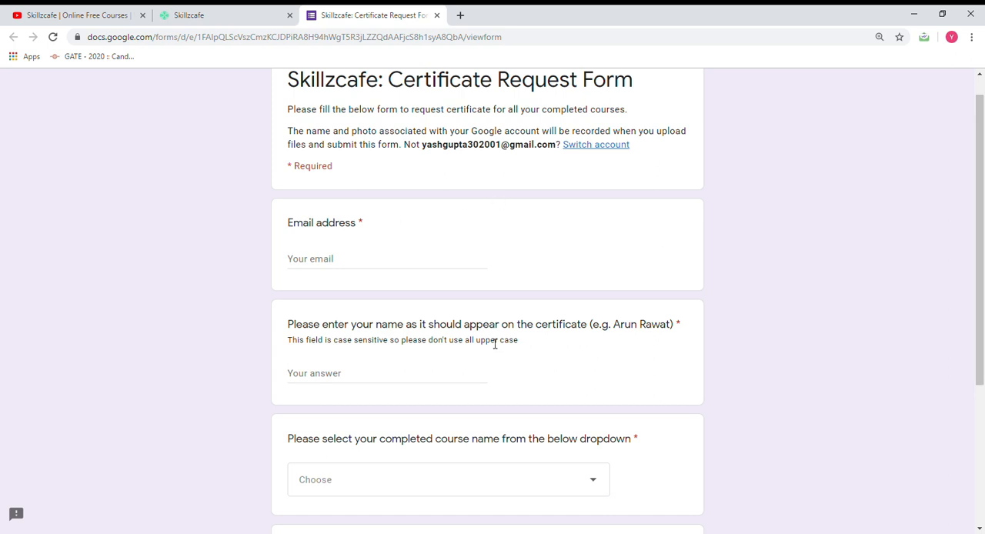
pyautogui.scroll(-3)
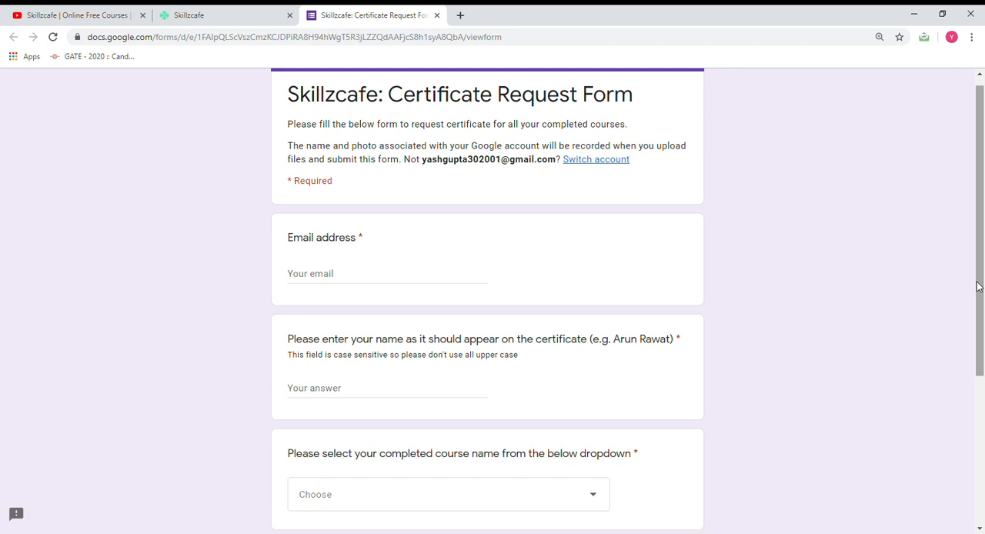
pyautogui.scroll(-3)
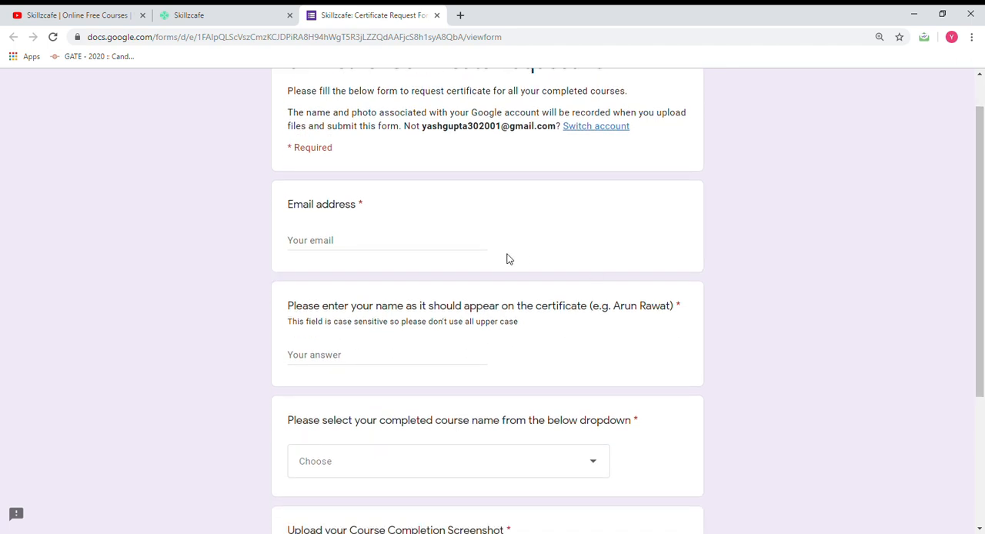
pyautogui.click(387, 240)
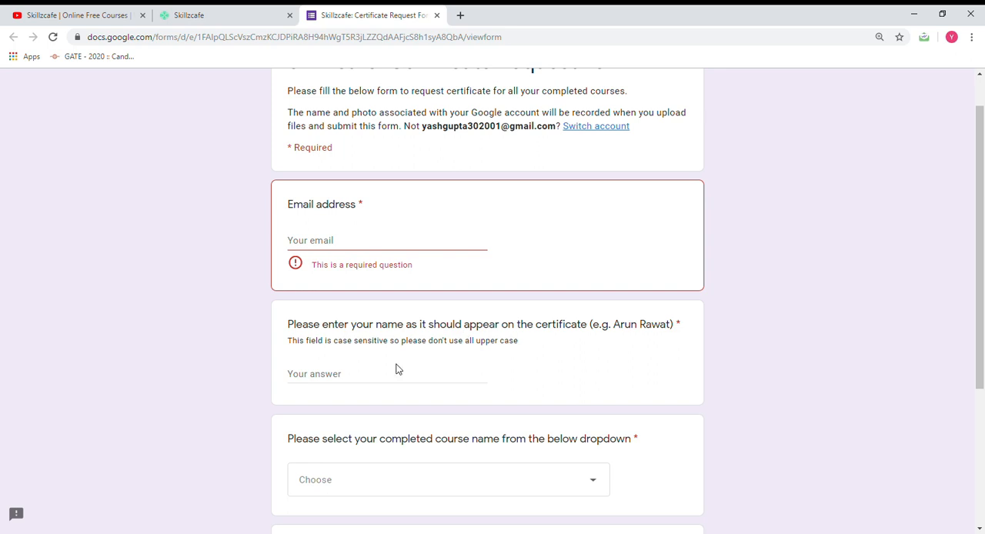
pyautogui.moveTo(615, 330)
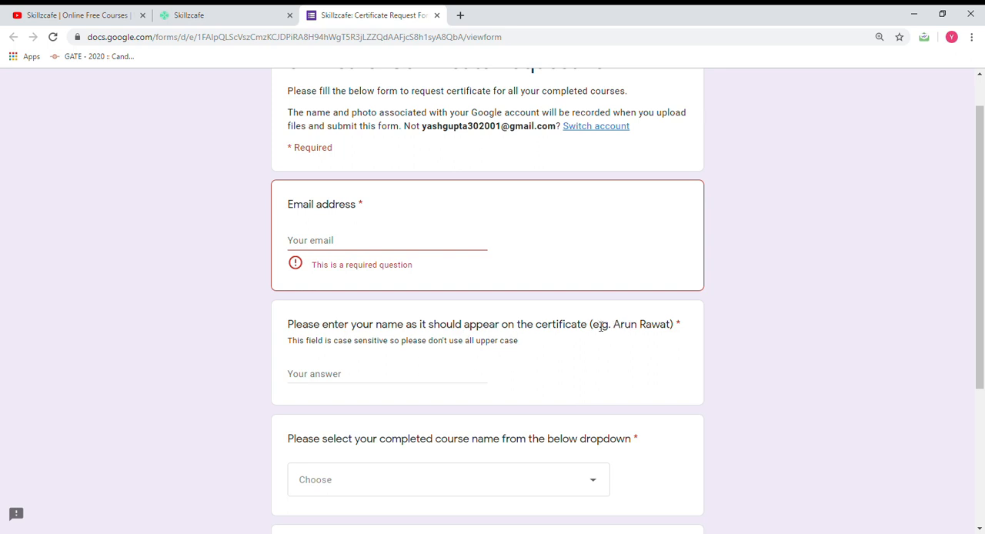
pyautogui.moveTo(729, 325)
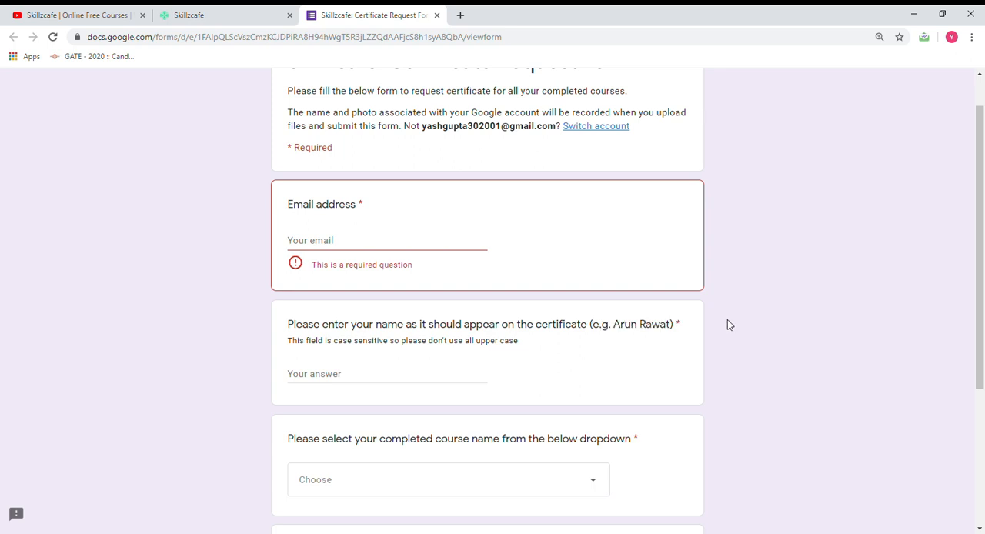
pyautogui.scroll(-3)
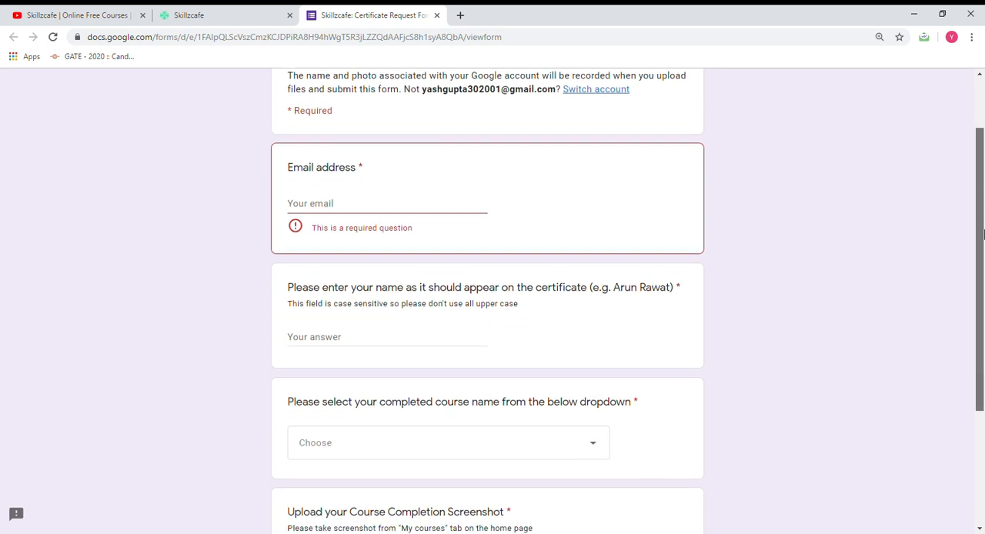
pyautogui.scroll(-3)
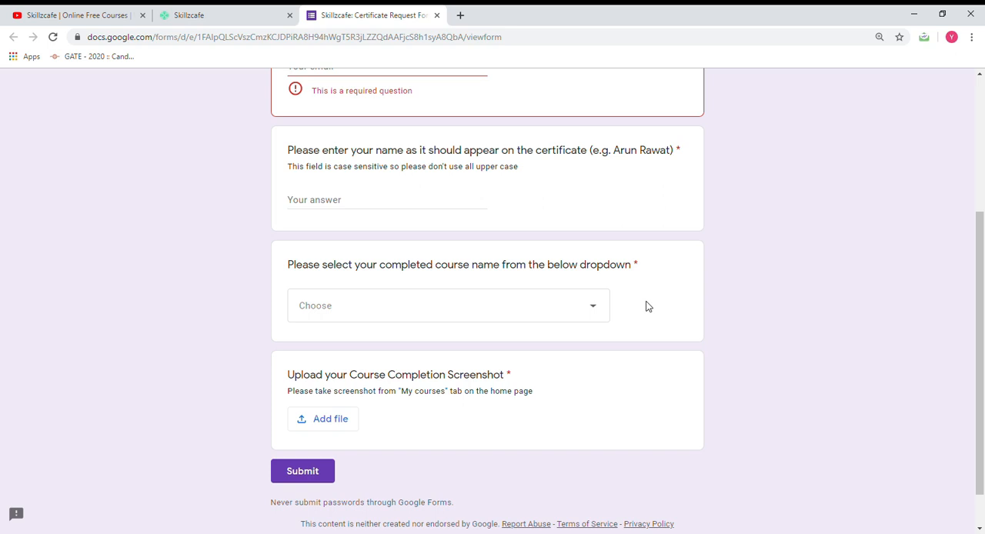
# Choose Learn Data Science Tutorial as the completed course.
pyautogui.click(449, 305)
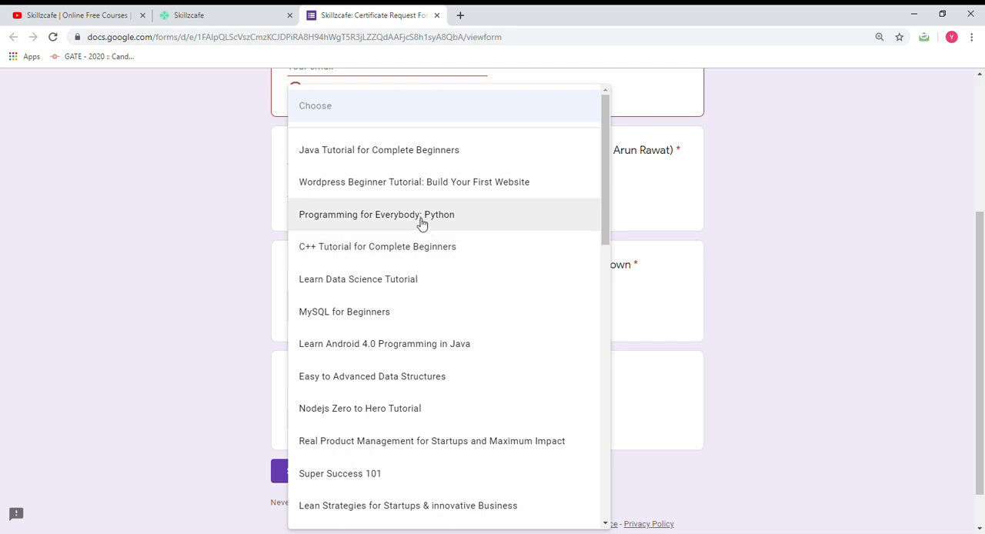
pyautogui.moveTo(415, 182)
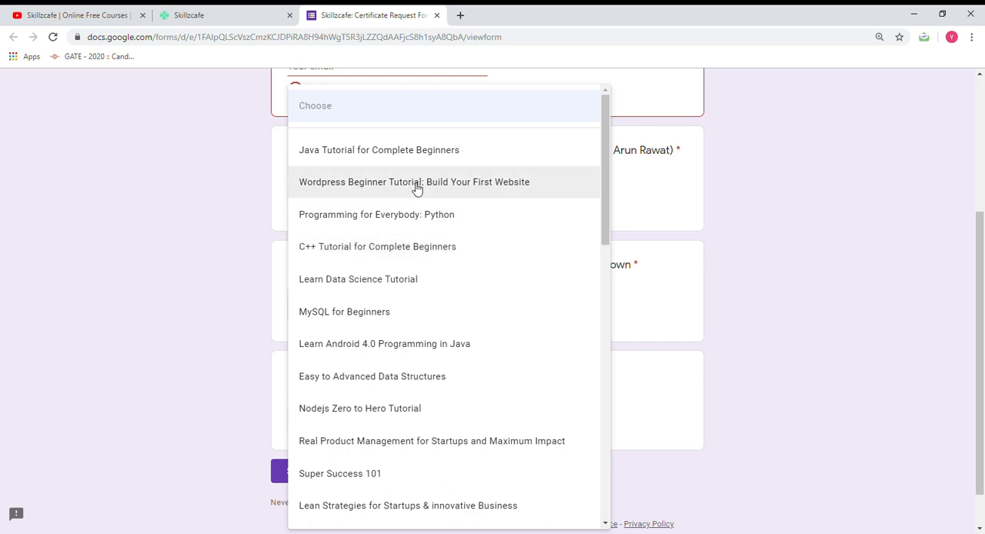
pyautogui.moveTo(379, 150)
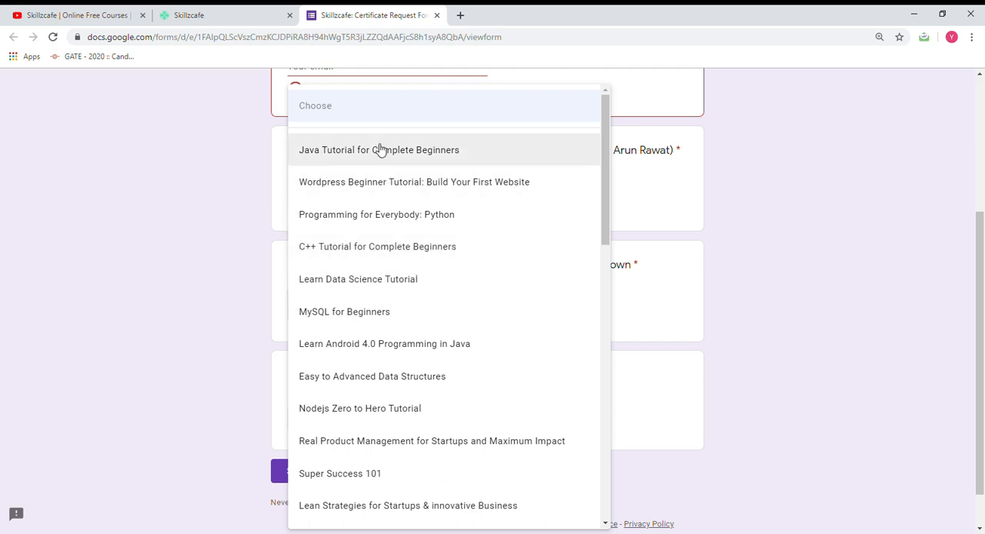
pyautogui.moveTo(371, 124)
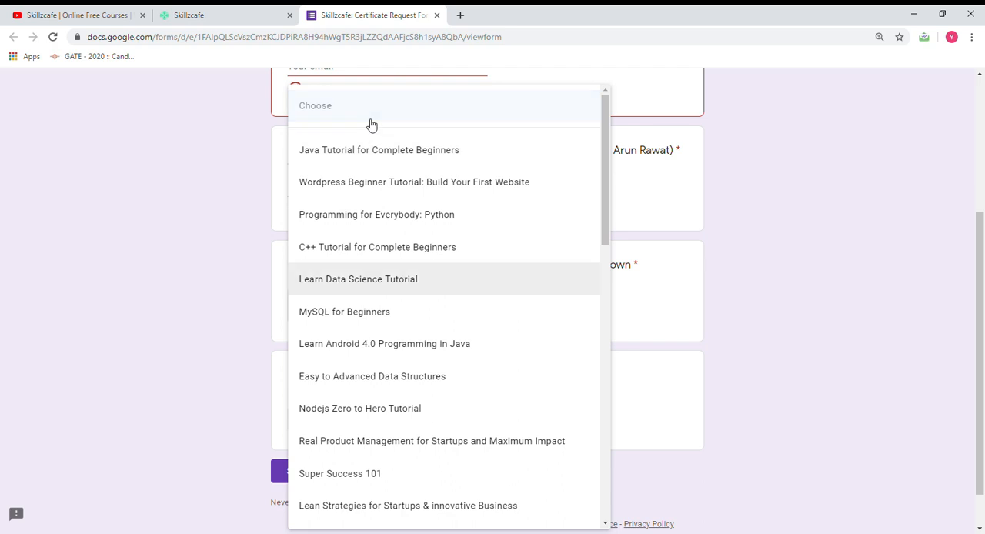
pyautogui.moveTo(353, 279)
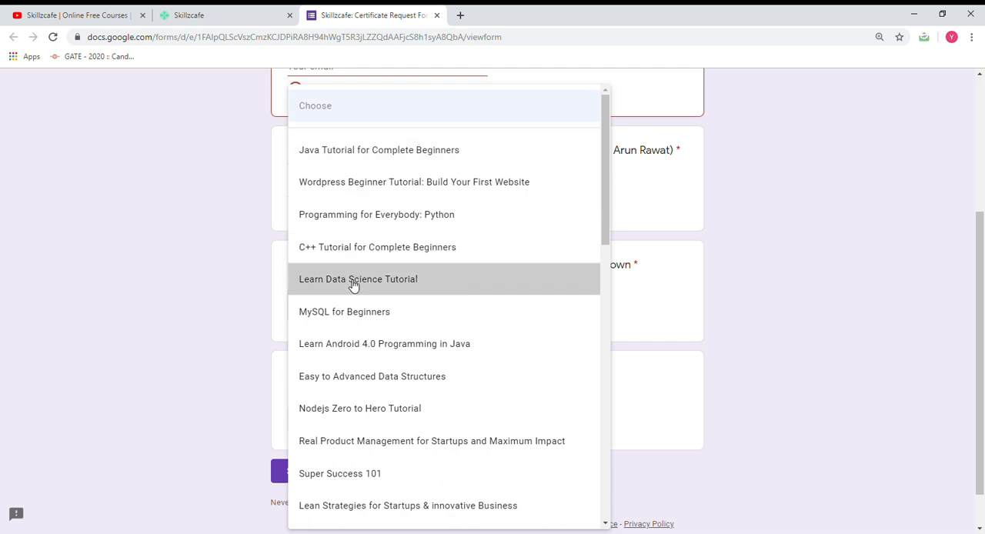
pyautogui.click(357, 279)
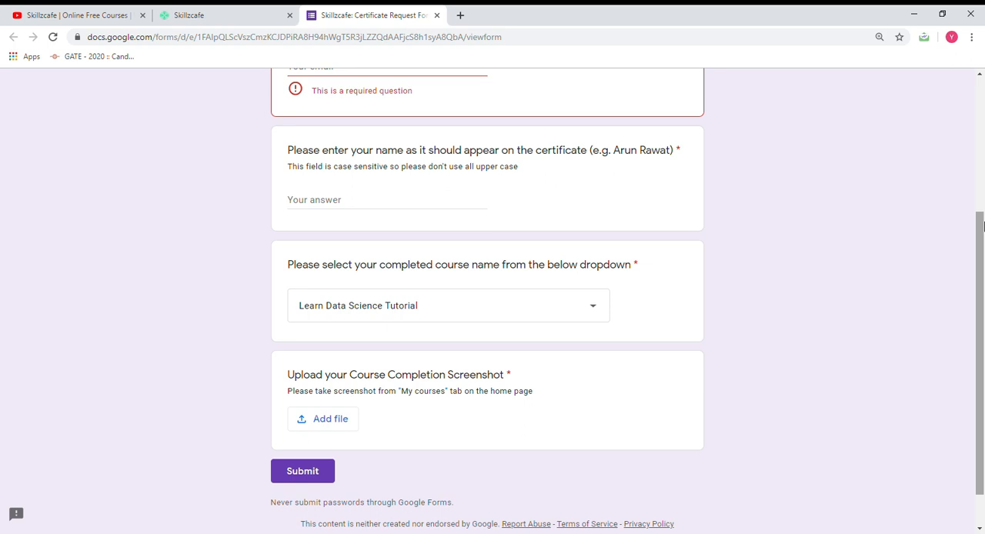
# Return to Skillzcafe My Courses showing Learn Data Science Tutorial at 100%.
pyautogui.scroll(-3)
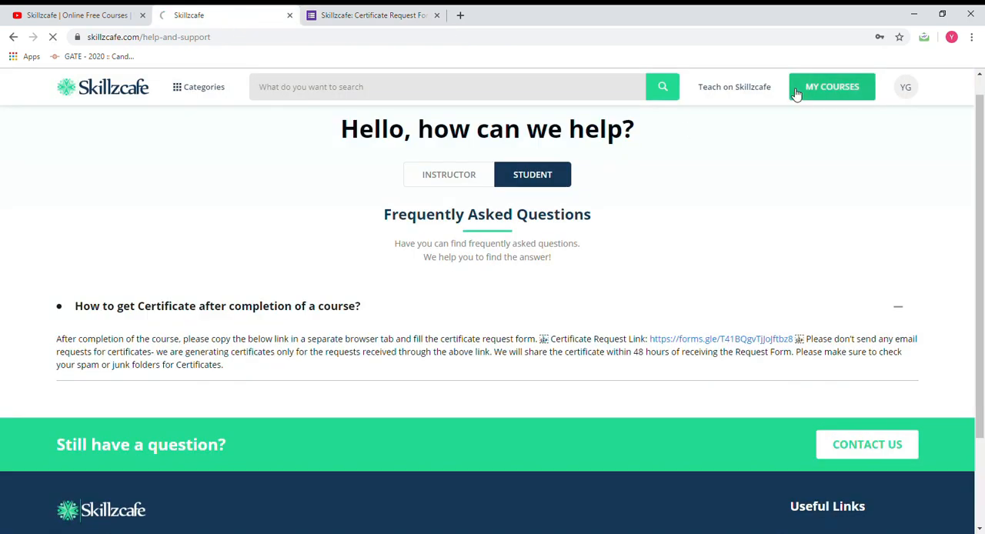
pyautogui.click(830, 86)
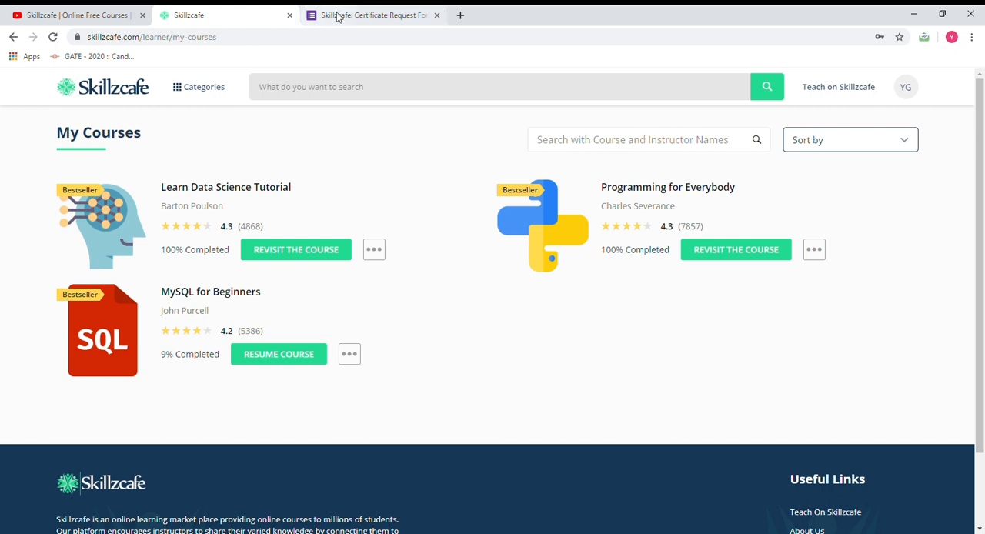
# Back on the form, bring up the Insert file window for the completion screenshot.
pyautogui.click(371, 15)
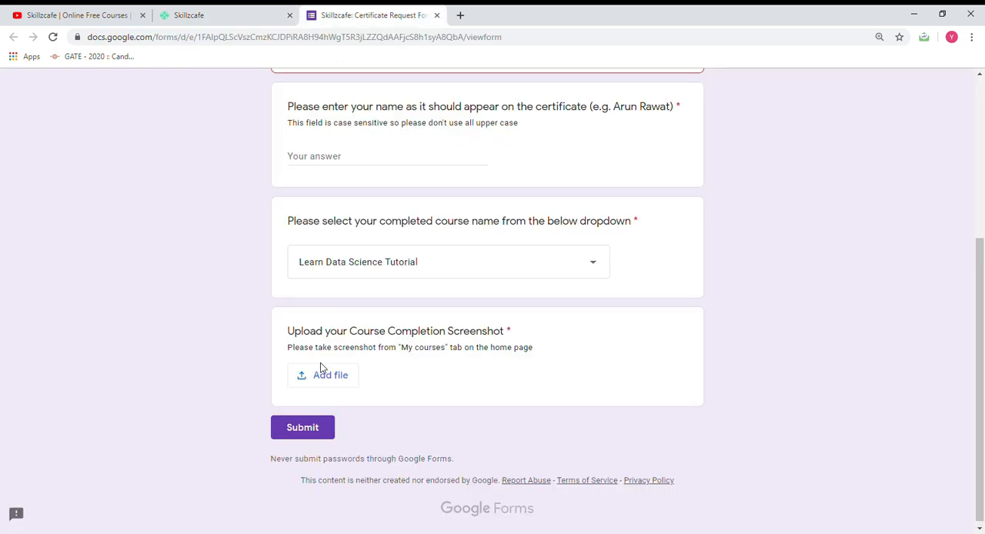
pyautogui.click(322, 375)
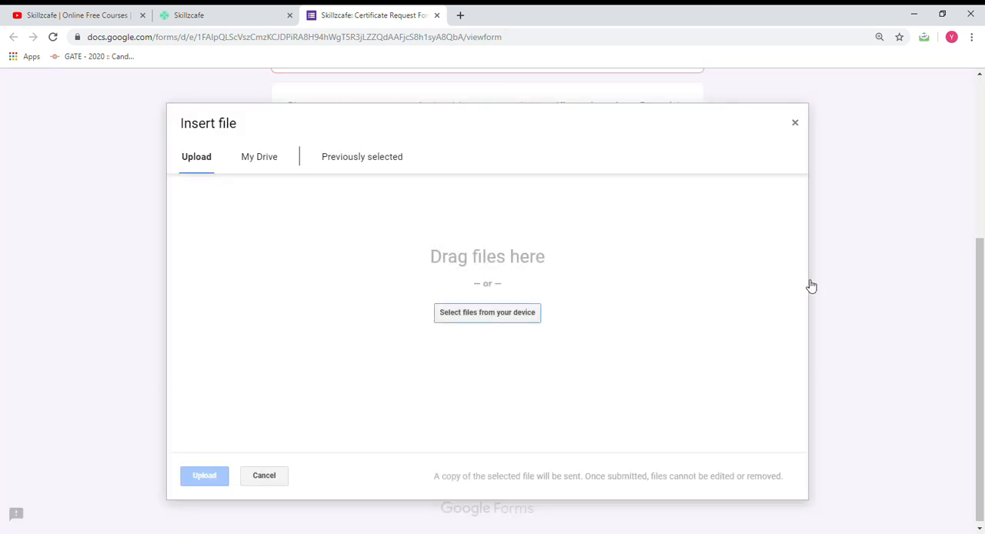
pyautogui.moveTo(446, 326)
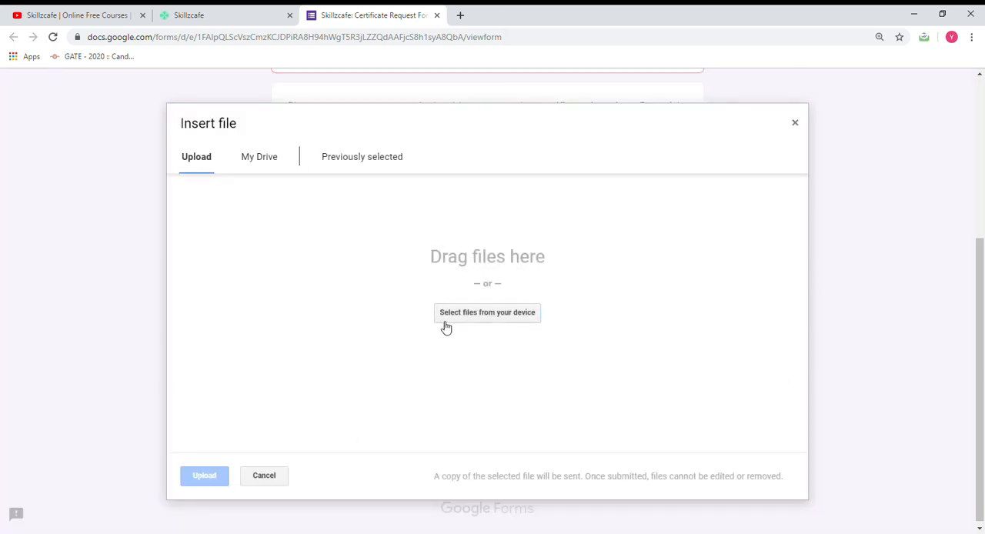
pyautogui.moveTo(486, 254)
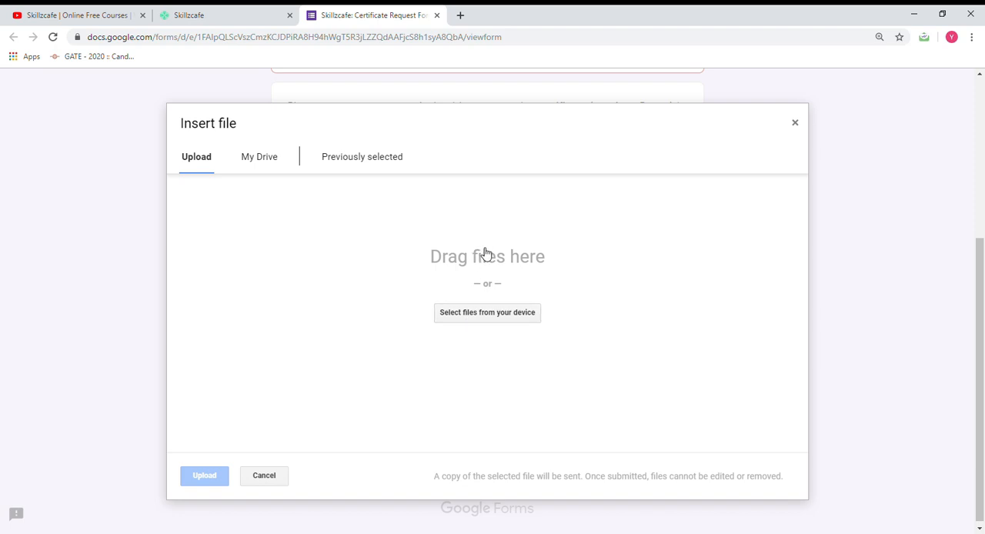
pyautogui.moveTo(481, 326)
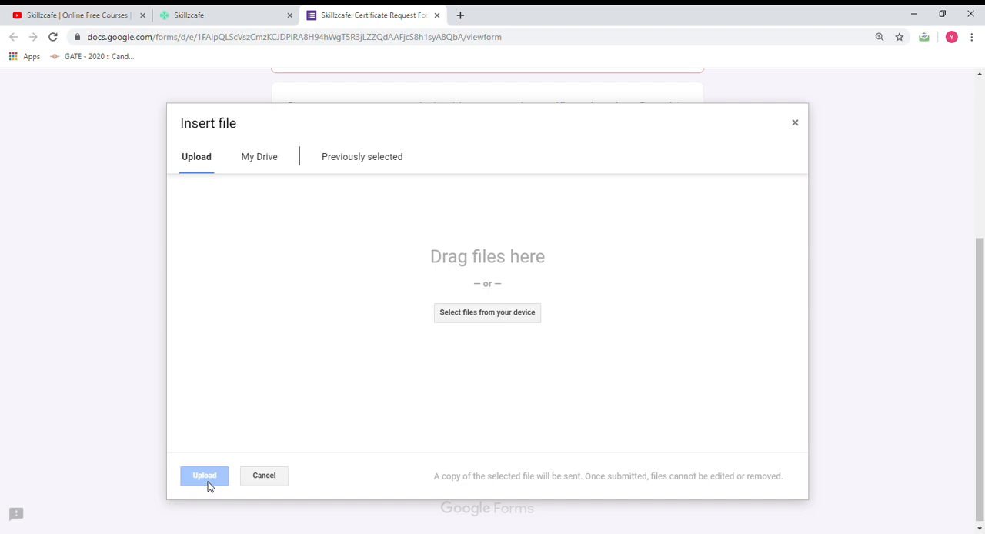
pyautogui.moveTo(861, 103)
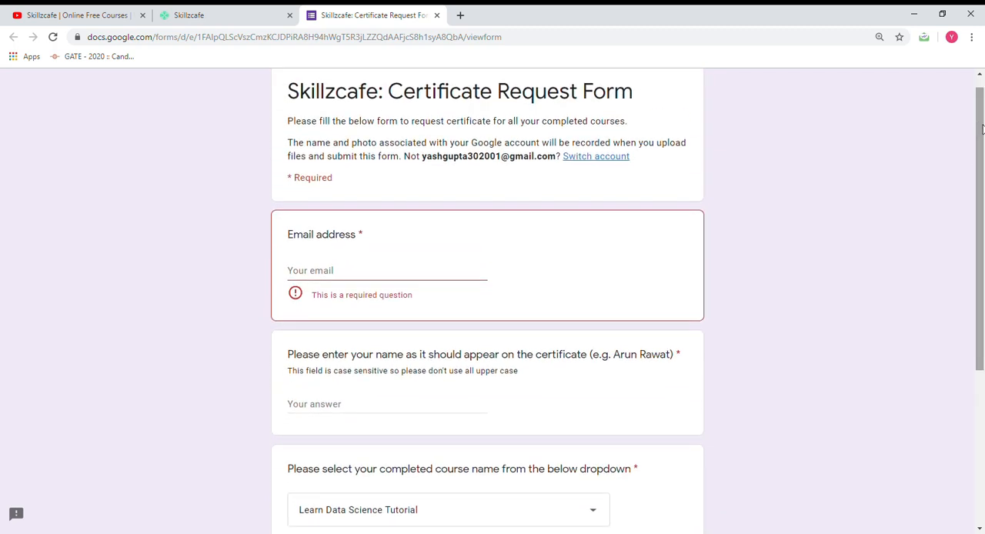
# Look over the partly filled form, then switch to the Skillzcafe My Courses tab.
pyautogui.scroll(-3)
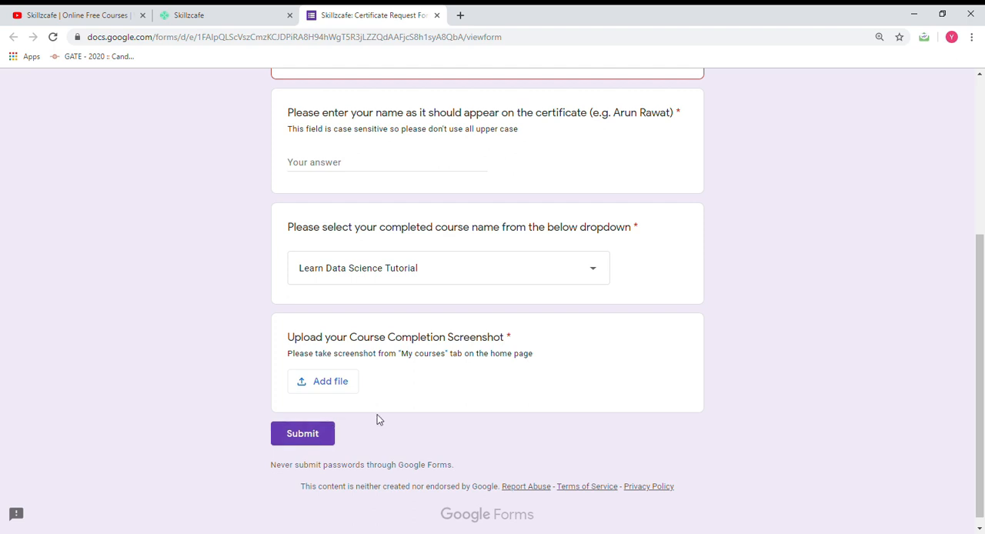
pyautogui.moveTo(916, 347)
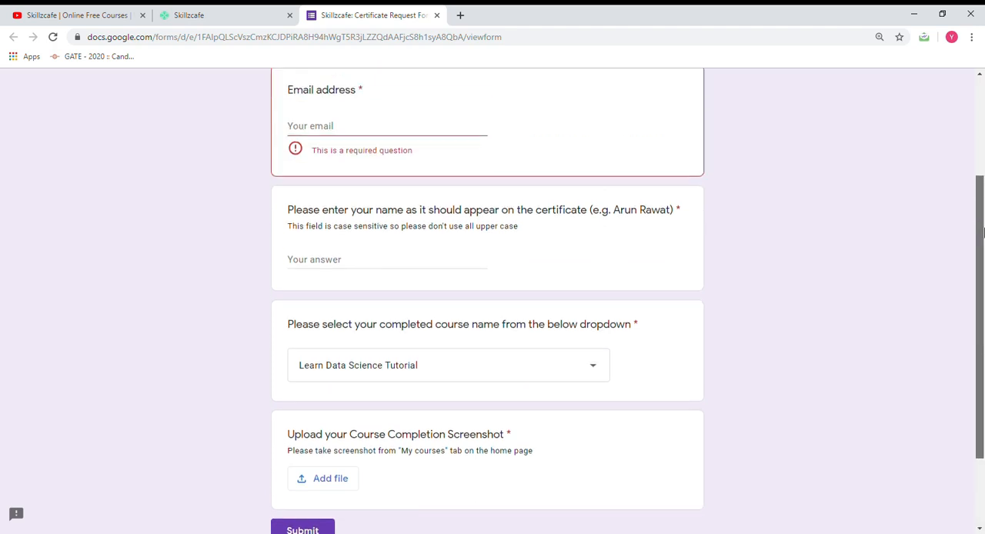
pyautogui.scroll(3)
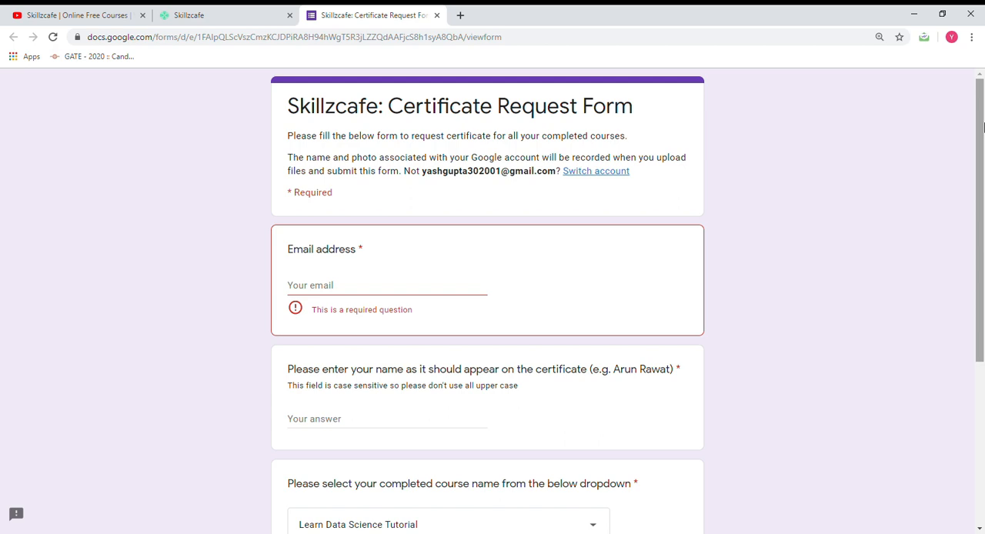
pyautogui.moveTo(419, 82)
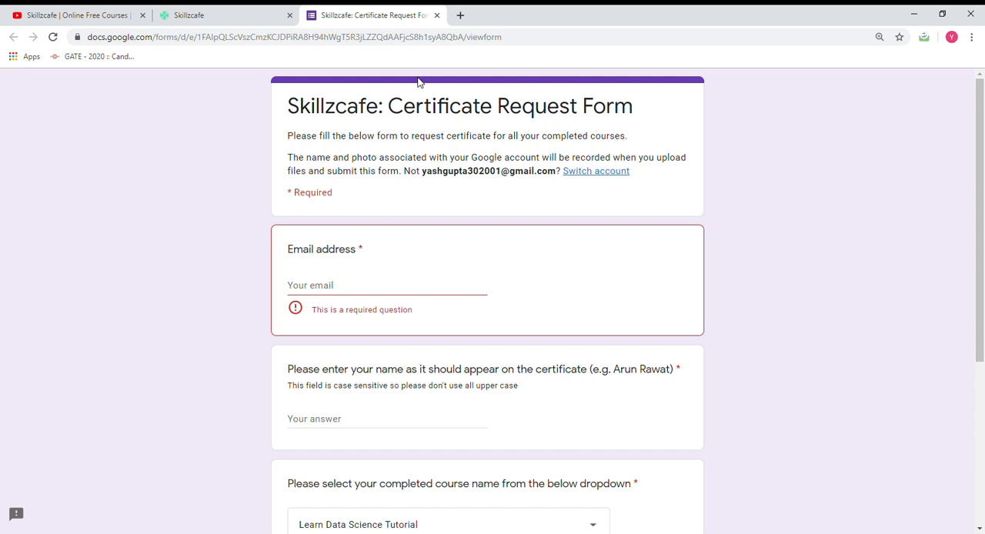
pyautogui.moveTo(283, 106)
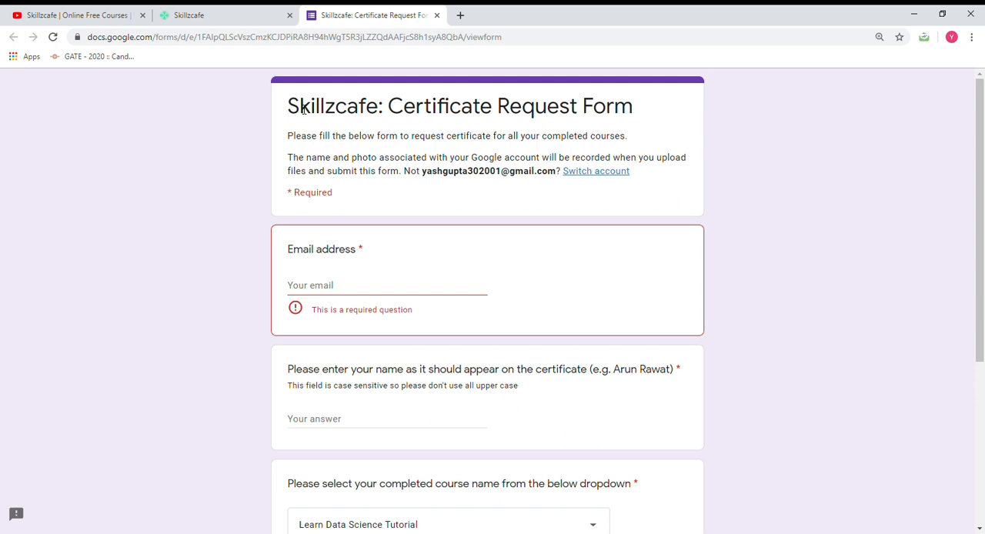
pyautogui.moveTo(221, 98)
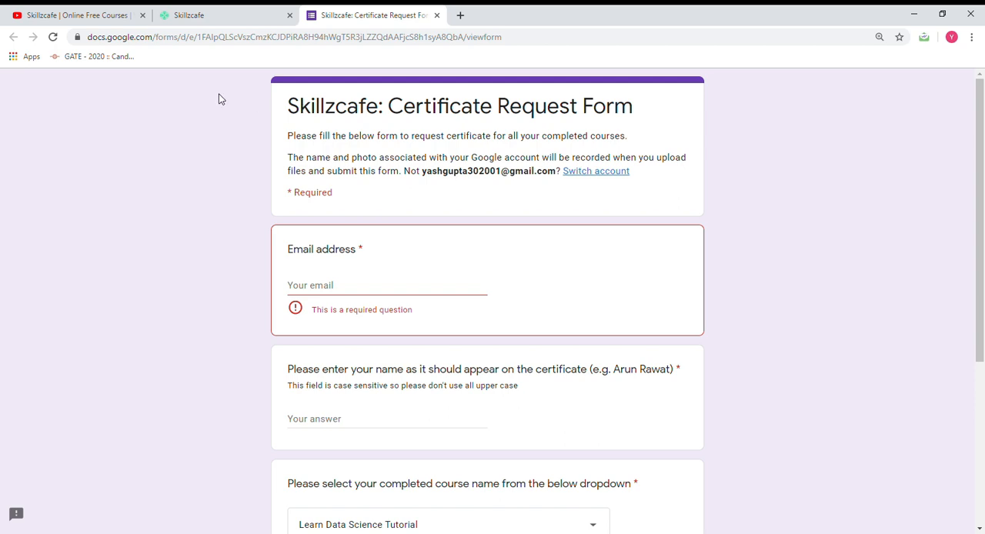
pyautogui.click(189, 14)
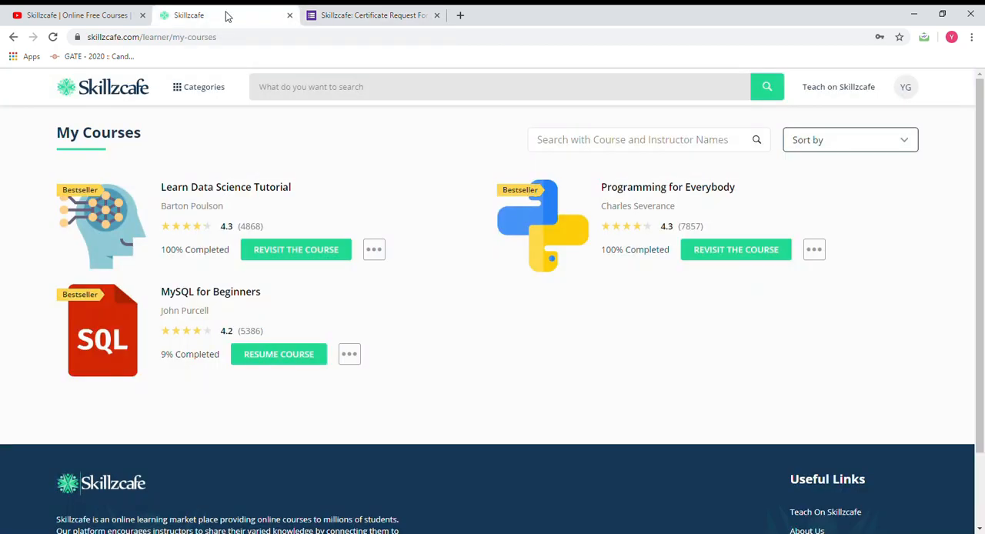
pyautogui.moveTo(369, 237)
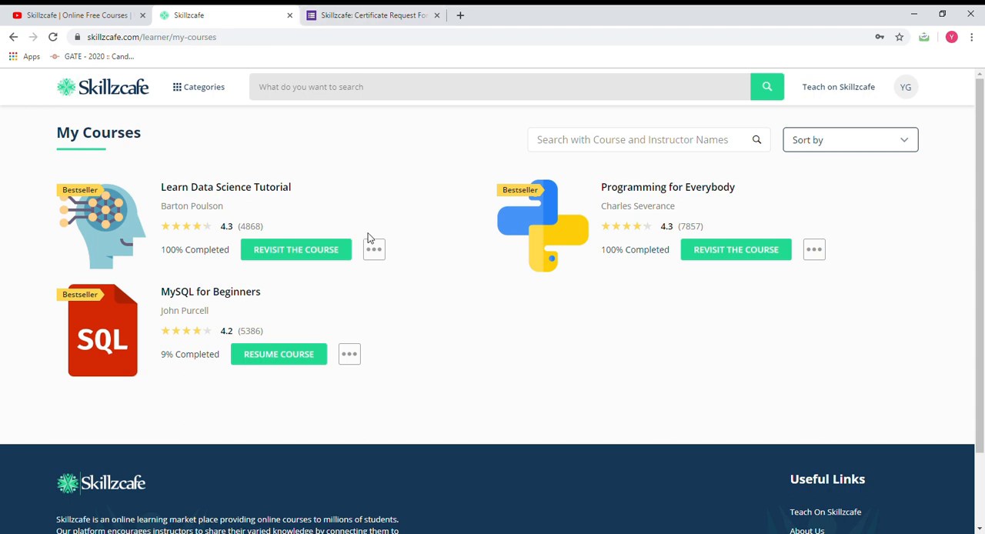